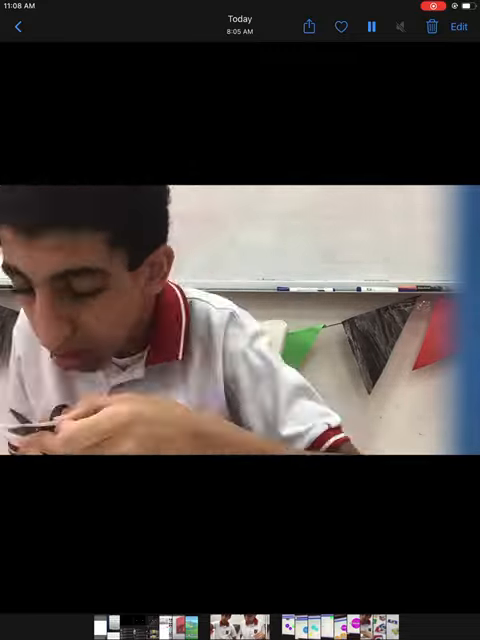
- Pause the classroom clip and start the 9:34 AM agar.io gameplay recording
click(372, 26)
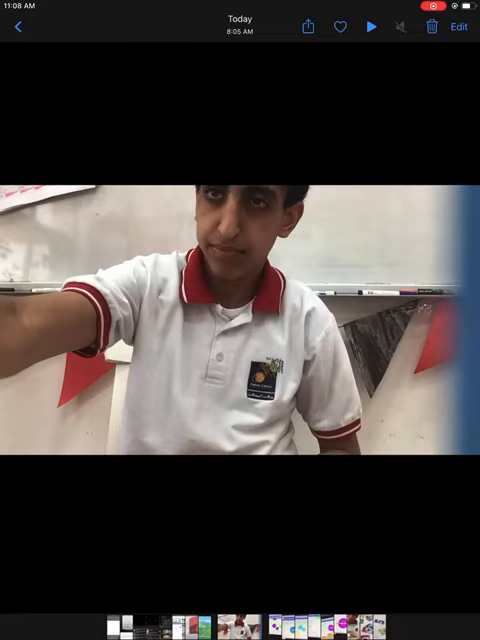
click(370, 26)
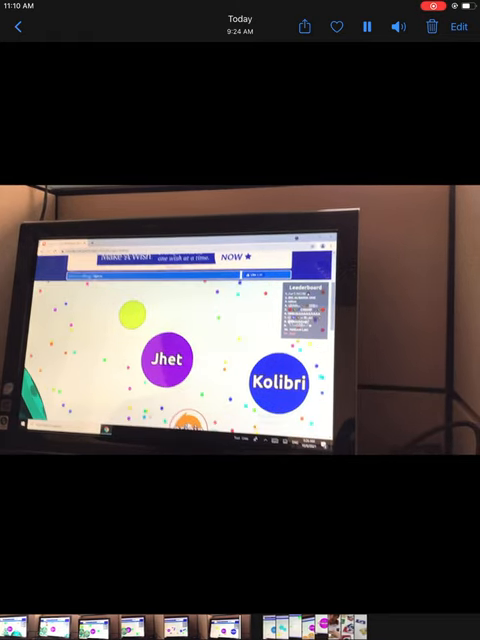
- Pause the 9:34 AM video and play the later 9:40 AM agar.io gameplay recording
click(368, 26)
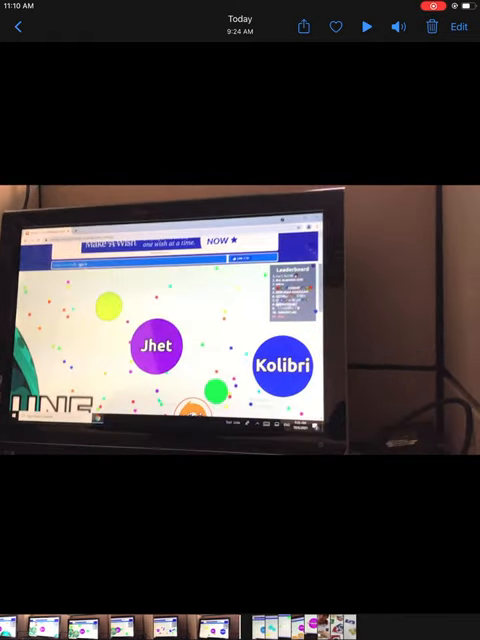
click(368, 26)
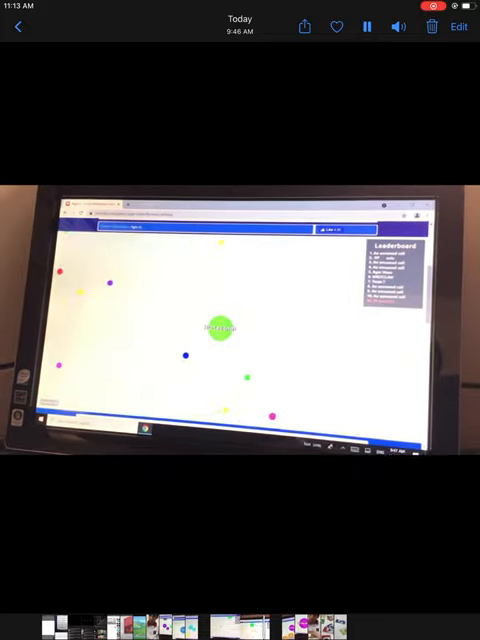
click(368, 26)
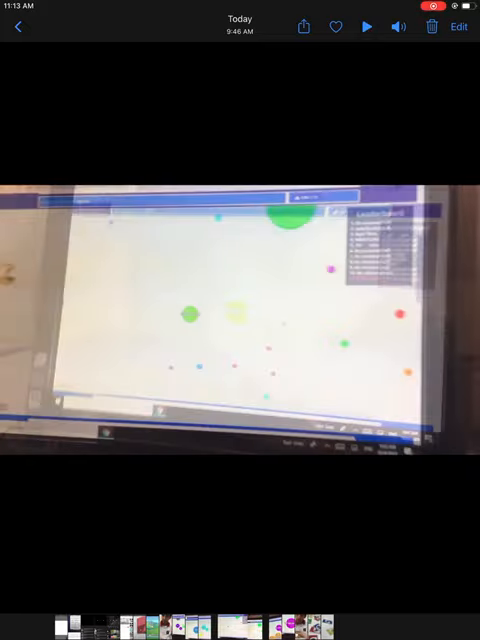
- Skip past the agar.io and classroom clips and play the 10:05 AM Uno card game video
click(370, 26)
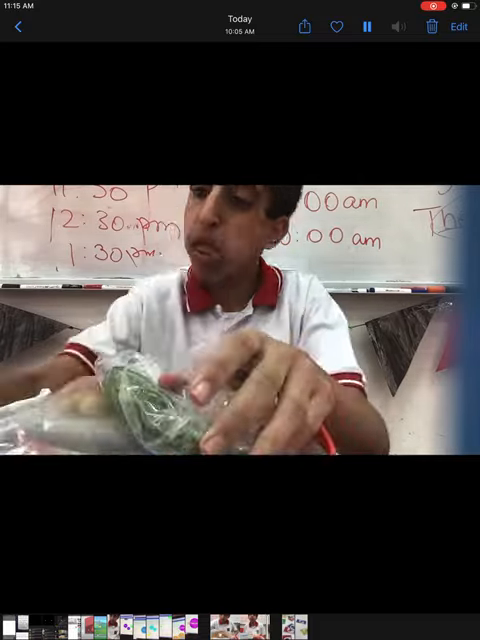
click(366, 26)
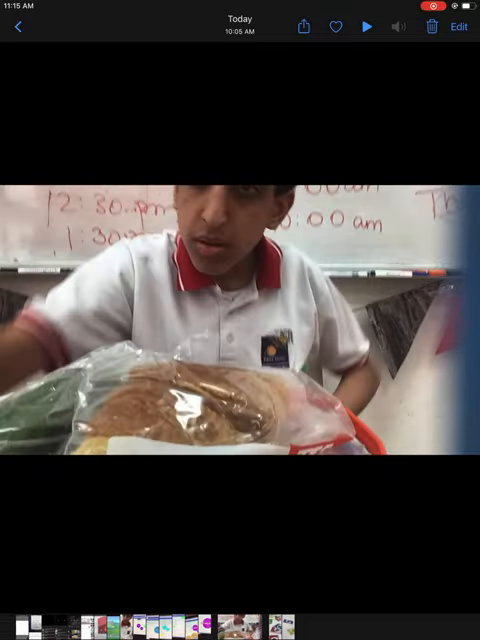
click(368, 26)
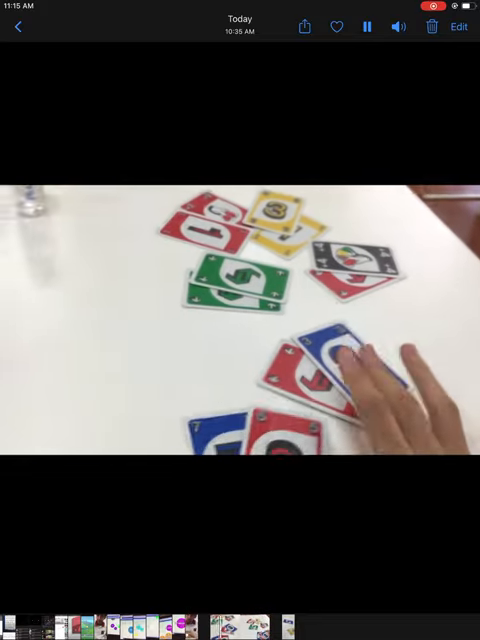